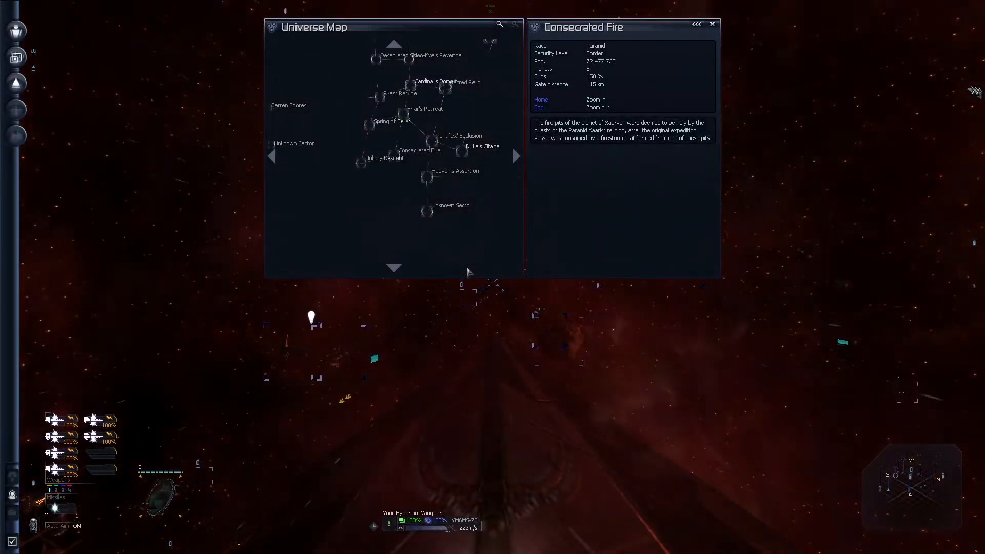
Select the Heaven's Assertion sector on the universe map to view its details.
click(16, 31)
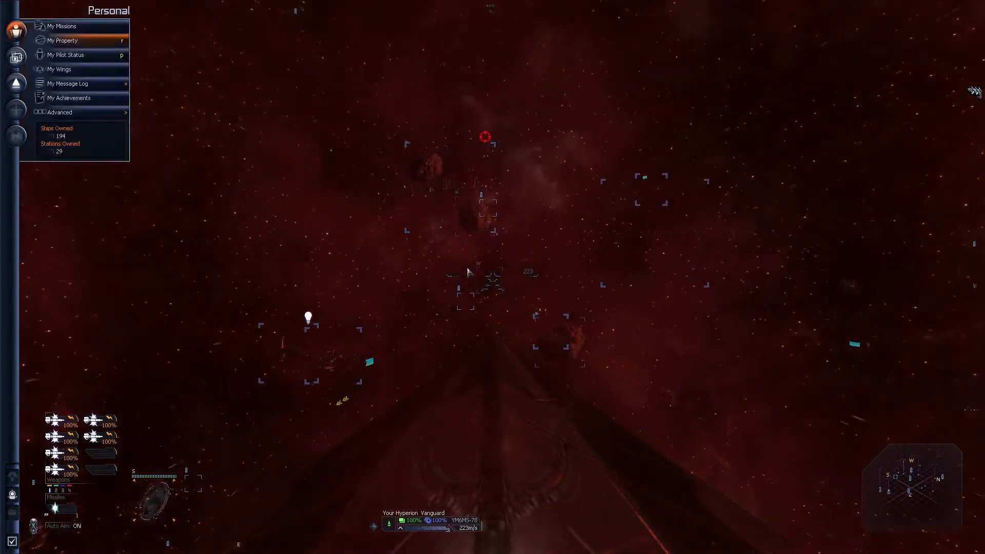
click(67, 83)
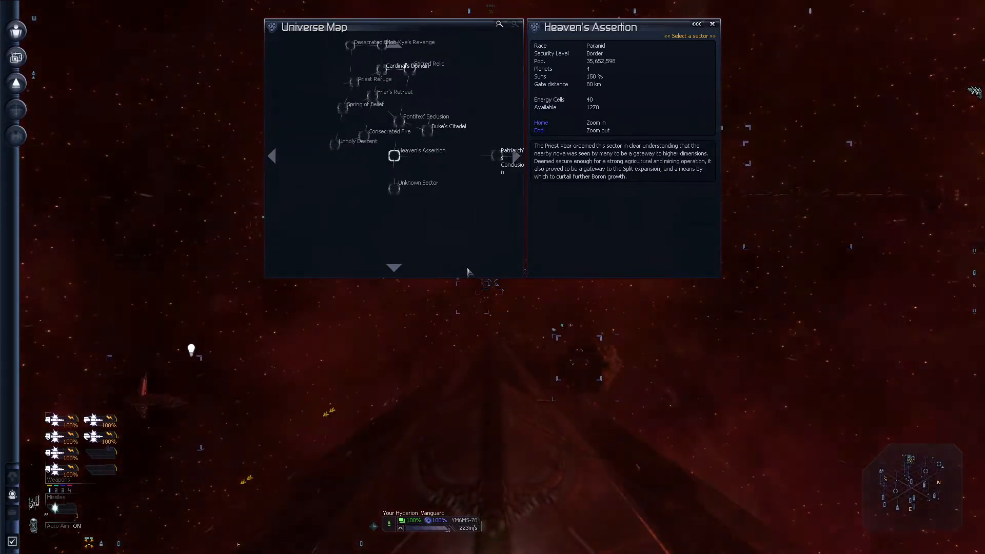
Close the universe map window to resume flying the Hyperion Vanguard.
click(713, 25)
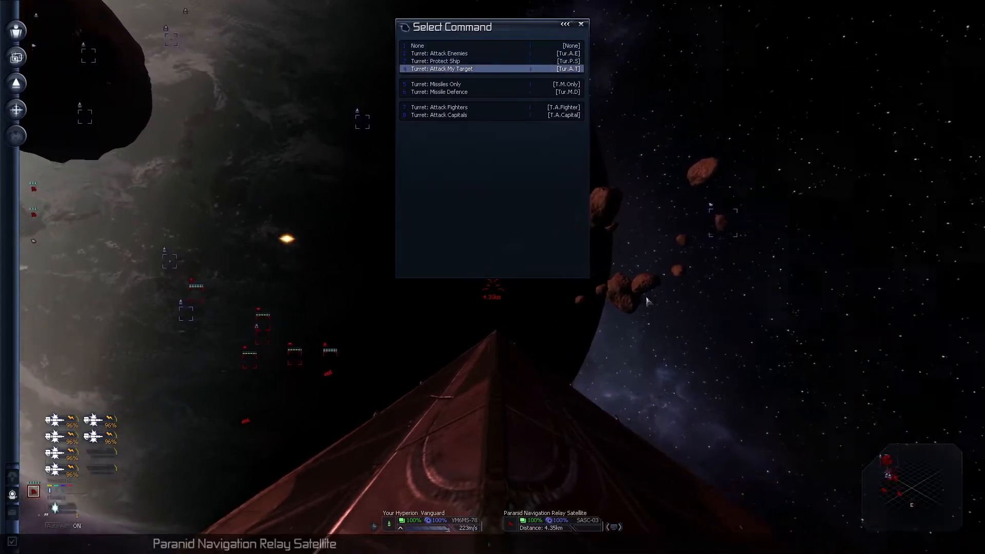
Set the turret command to 'Turret: Attack My Target'.
click(442, 69)
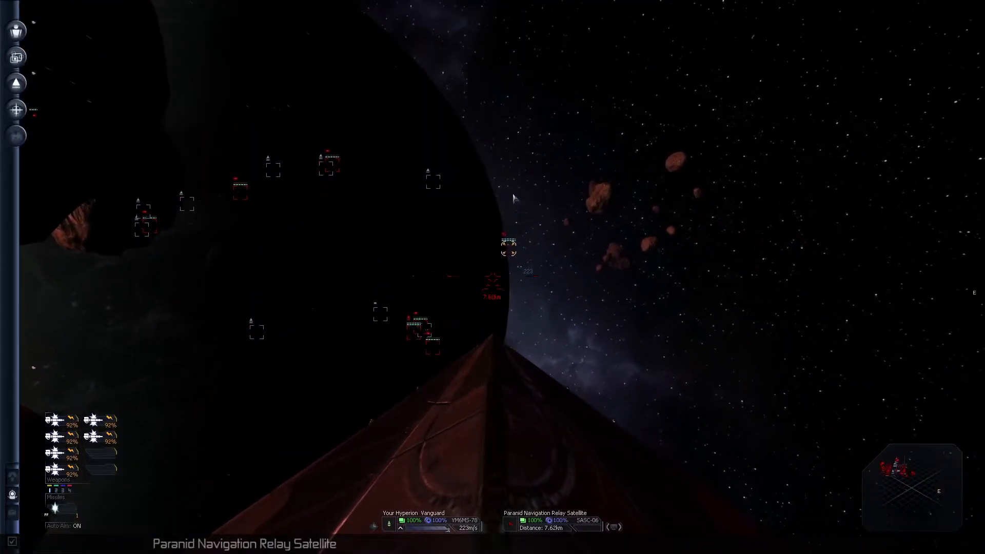
Bring up the Prison Break mission briefing from My Missions.
key(j)
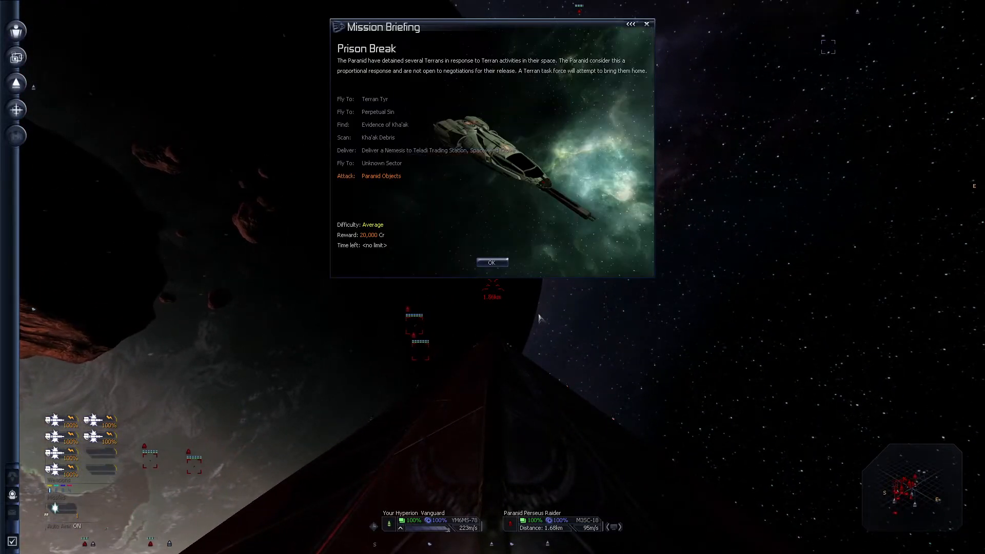
click(492, 262)
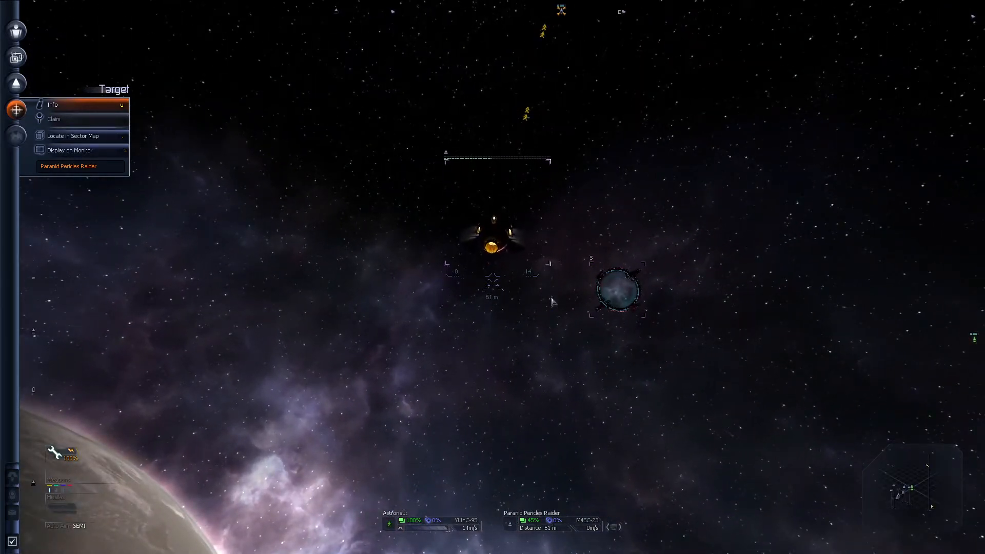
Claim the abandoned Paranid Pericles Raider from the target menu.
click(54, 119)
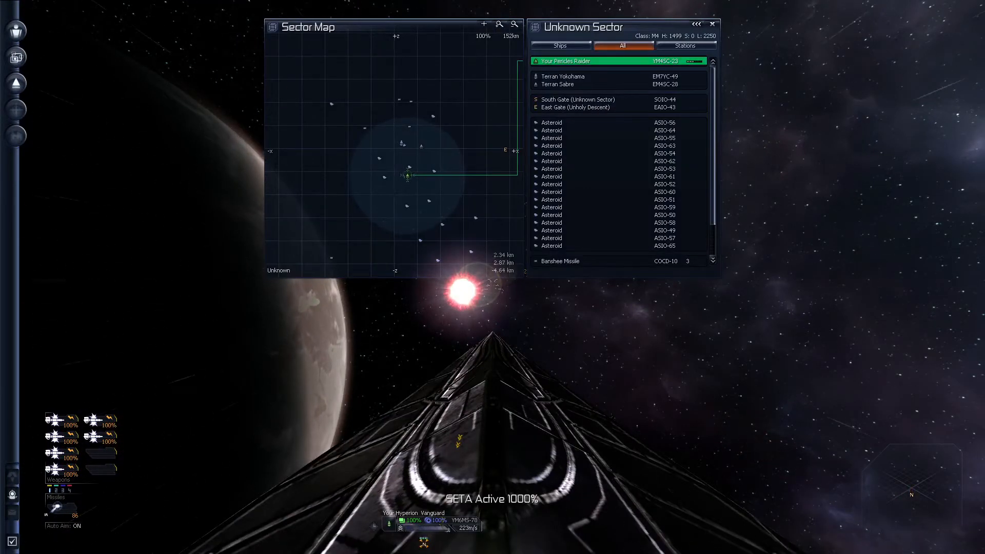
View Your Pericles Raider on the Unknown Sector map's All tab.
click(590, 76)
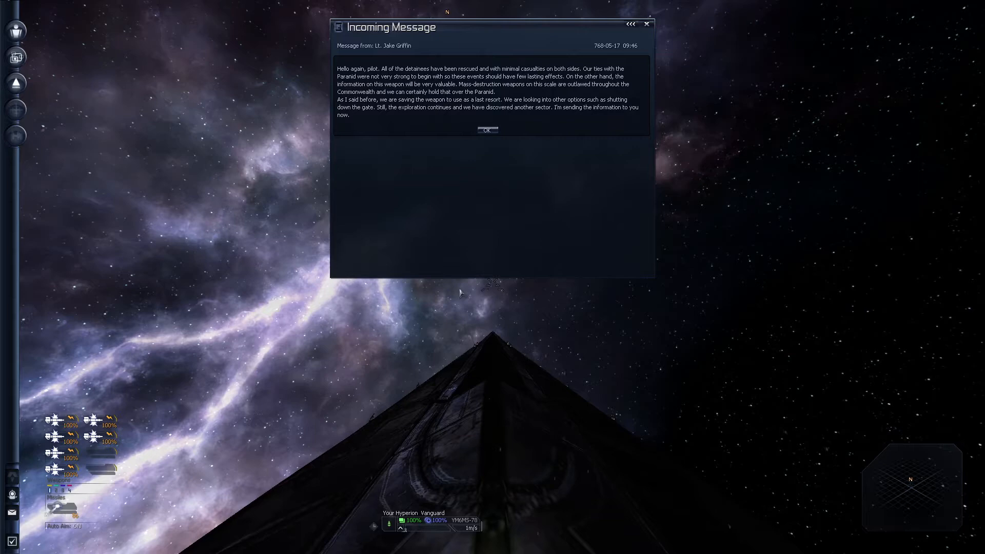
Dismiss the 'all detainees rescued' message with OK.
click(488, 130)
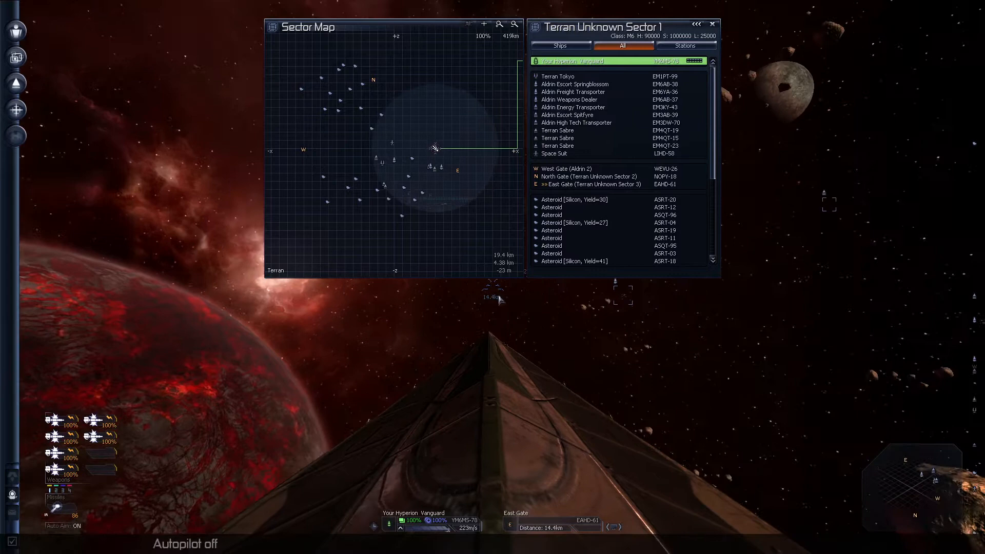
Target East Gate (Terran Unknown Sector 3) from the sector map list.
click(574, 230)
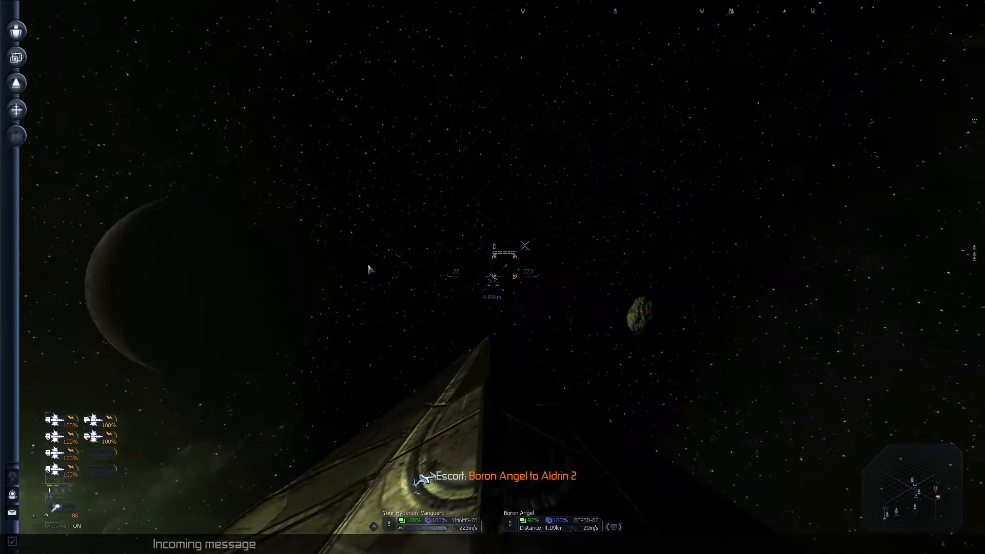
Read the Boron Angel's safe-passage request and dismiss it with OK.
click(17, 30)
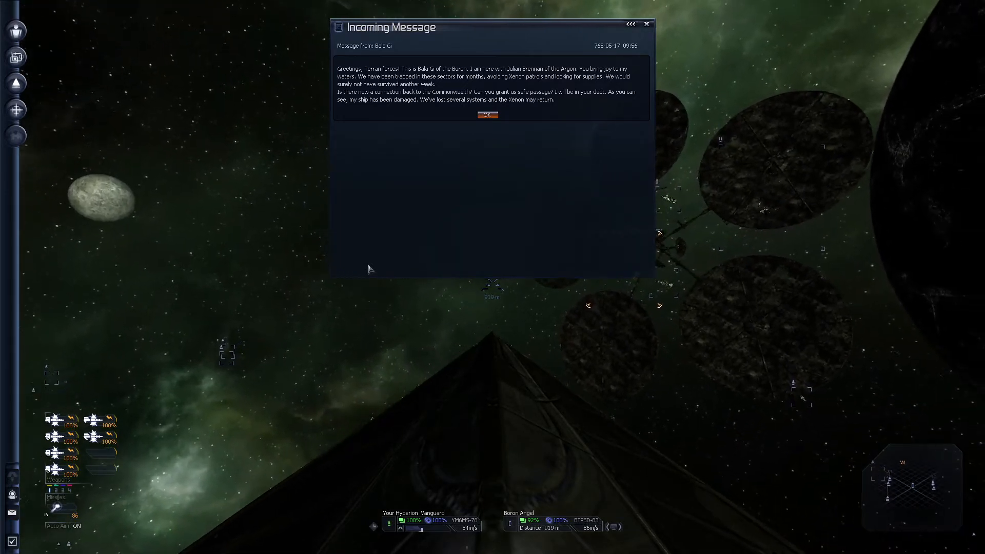
click(487, 115)
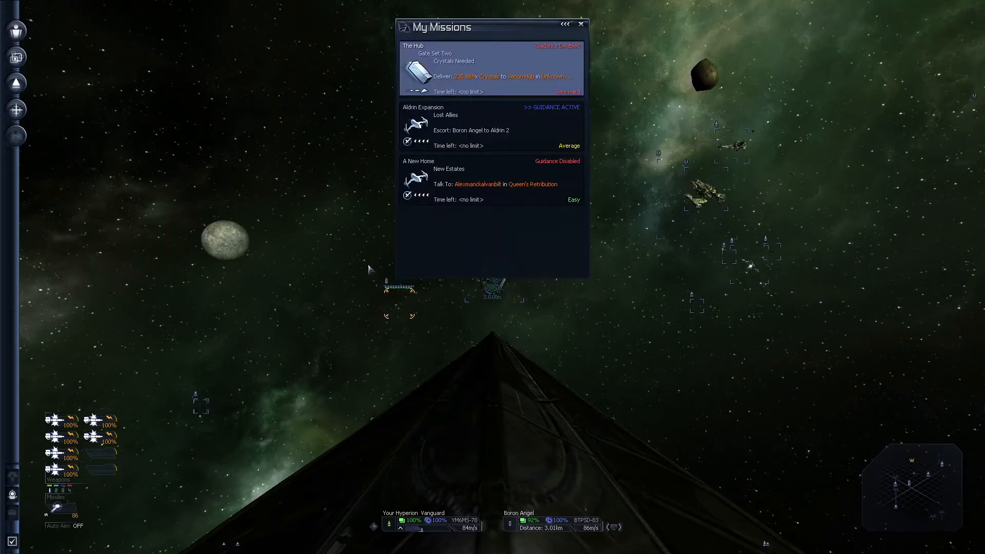
Open the Aldrin Expansion / Lost Allies briefing, then close it with OK.
click(470, 126)
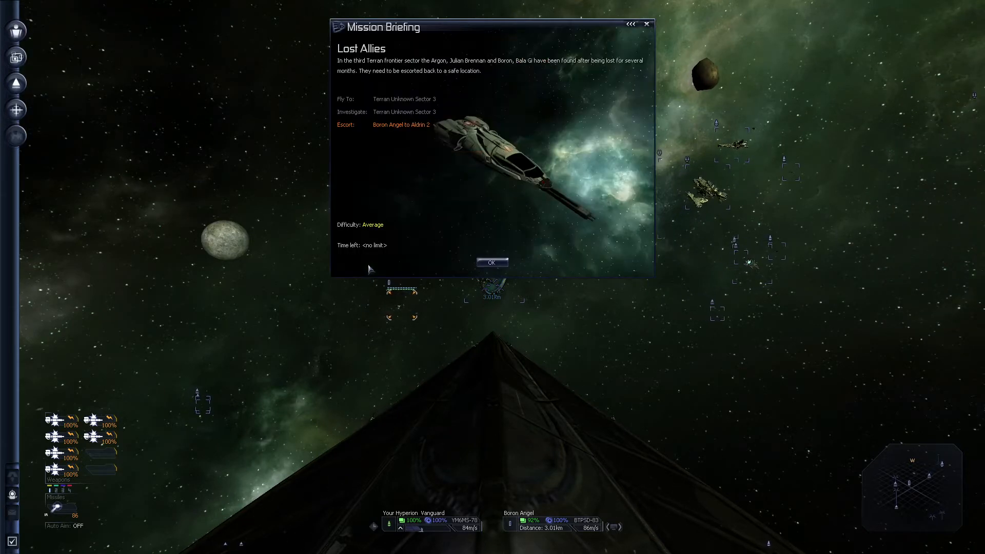
click(492, 262)
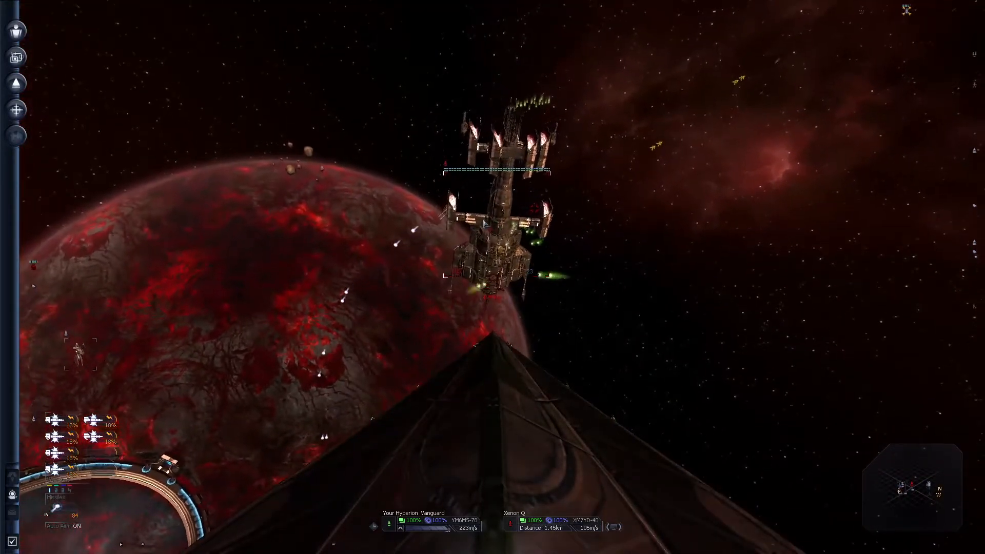
mouse_move(483, 225)
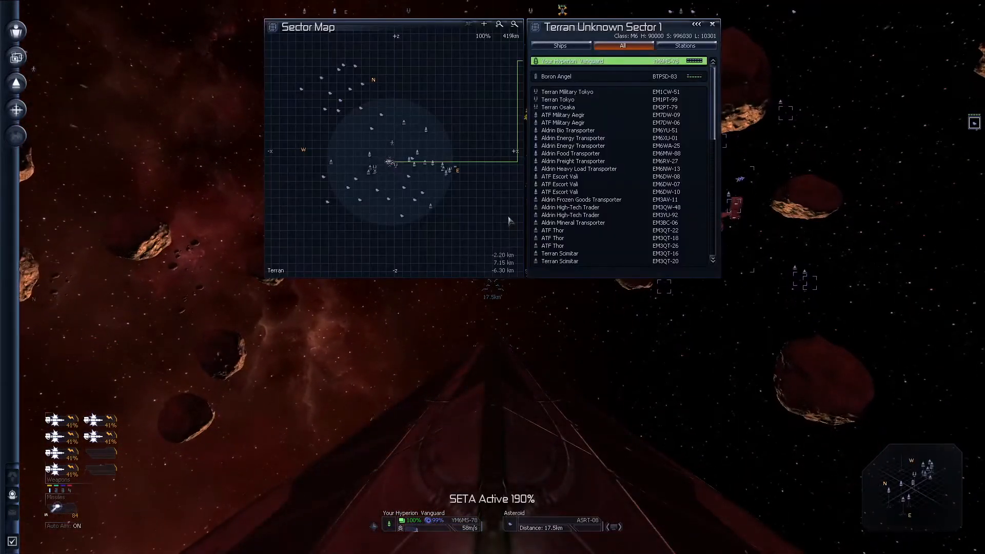
Raise SETA time acceleration to 1000% with the Terran Unknown Sector 1 map open.
click(568, 129)
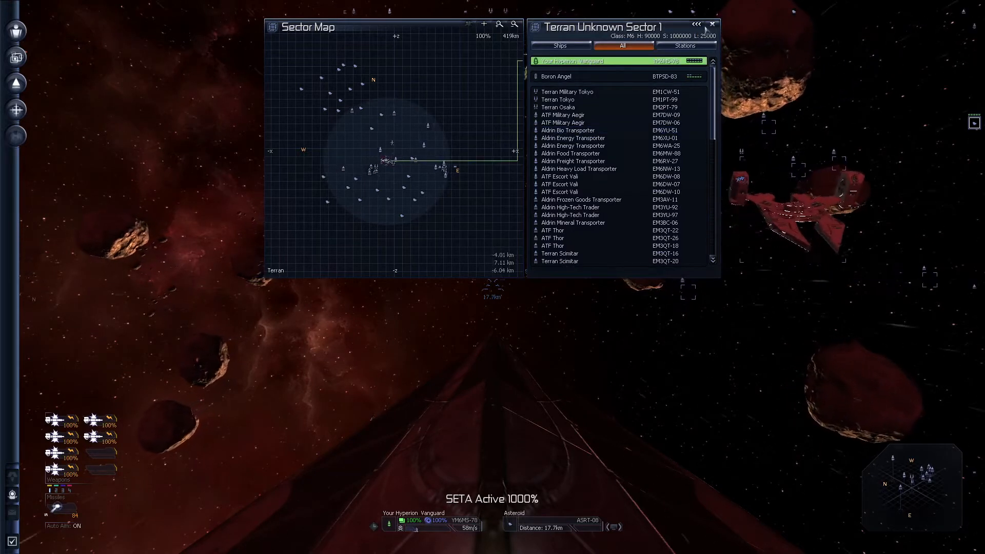
click(712, 24)
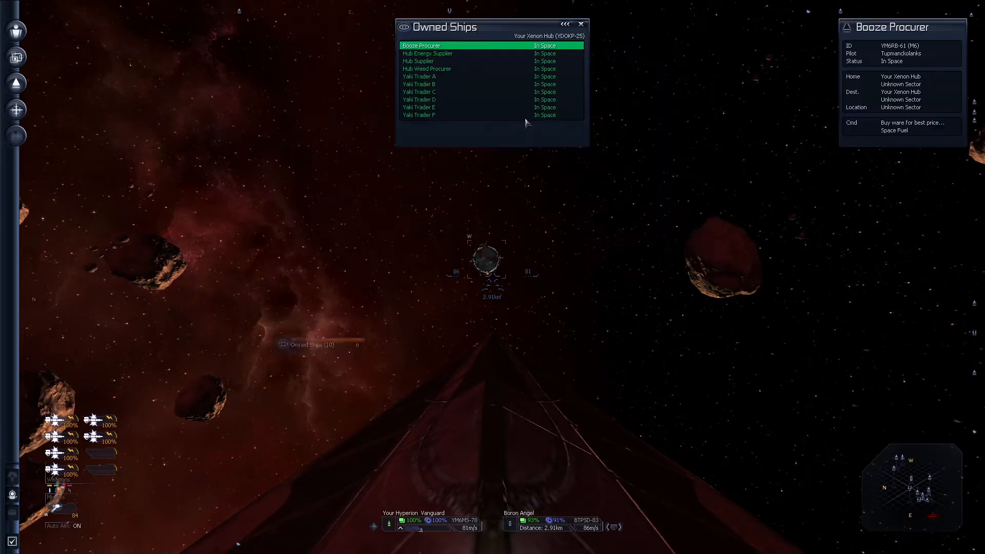
Select the Booze Procurer in the Owned Ships list to view its details.
click(440, 62)
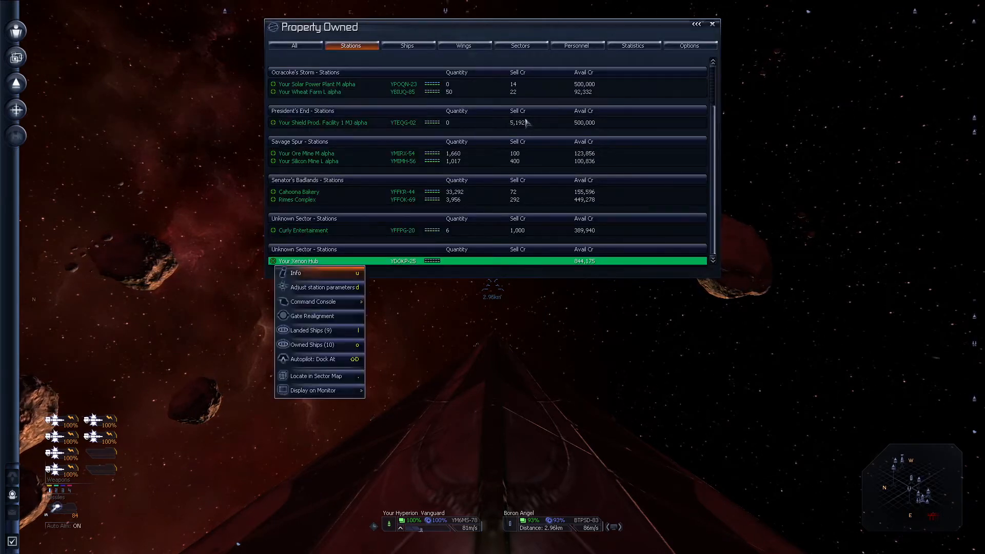
List the Xenon Hub's ships and show the Trade command list for the Hub Supplier.
click(314, 345)
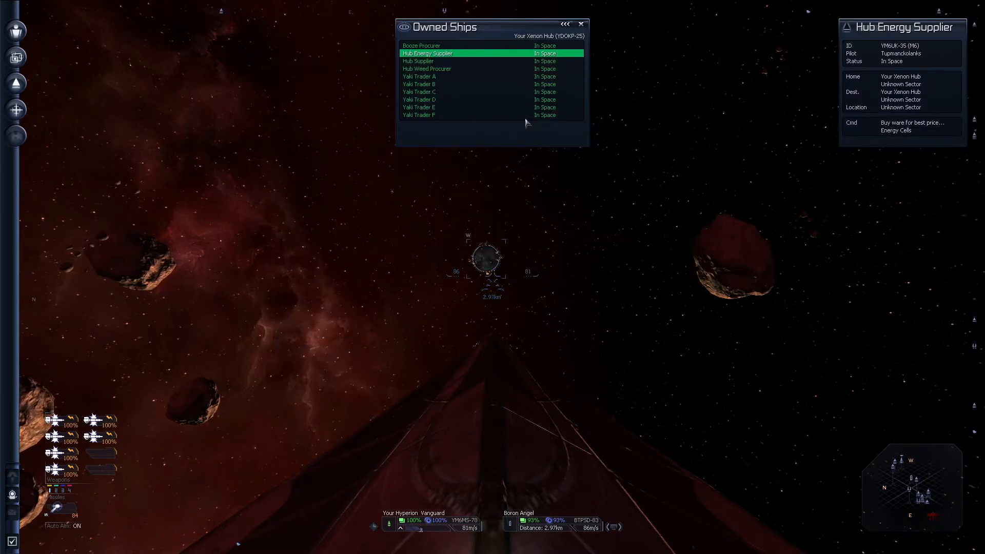
click(417, 61)
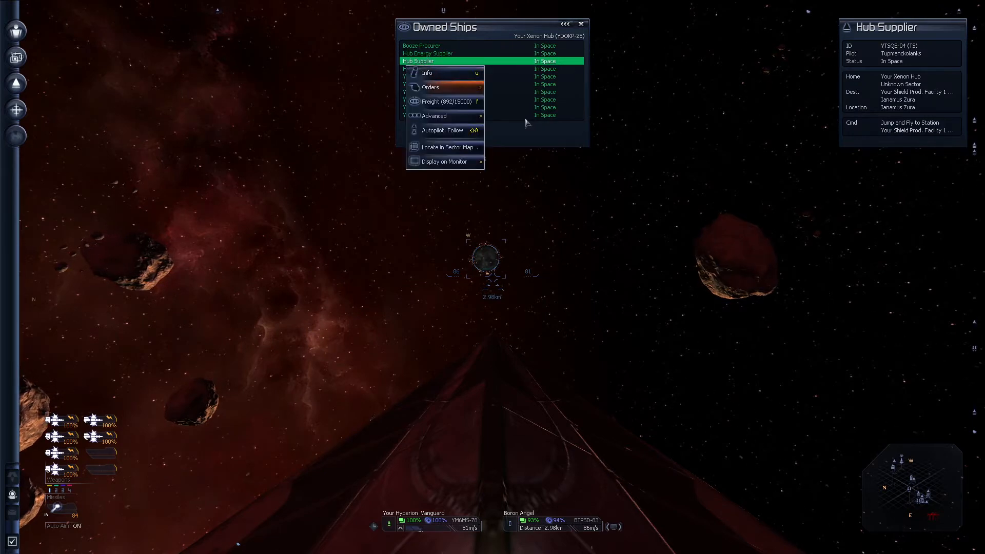
click(431, 86)
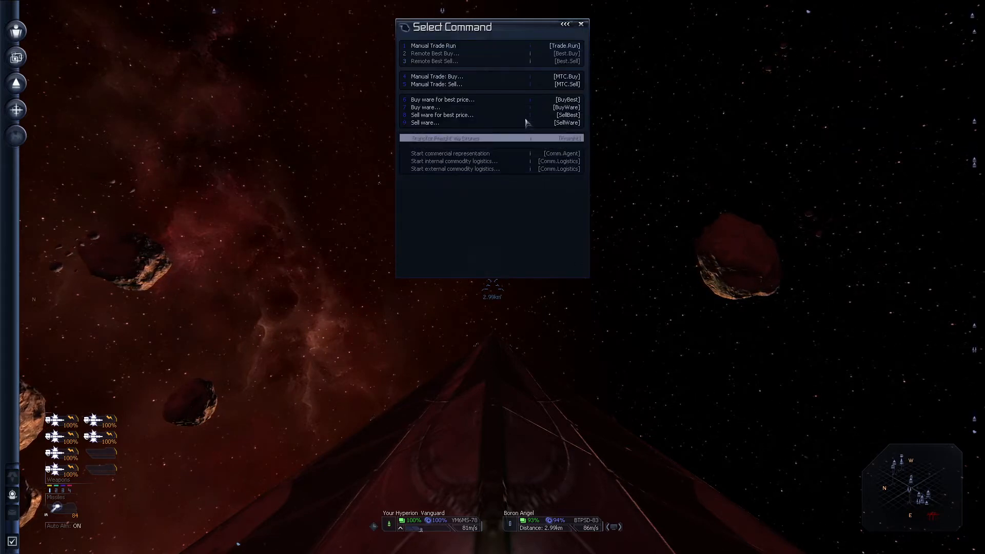
click(441, 99)
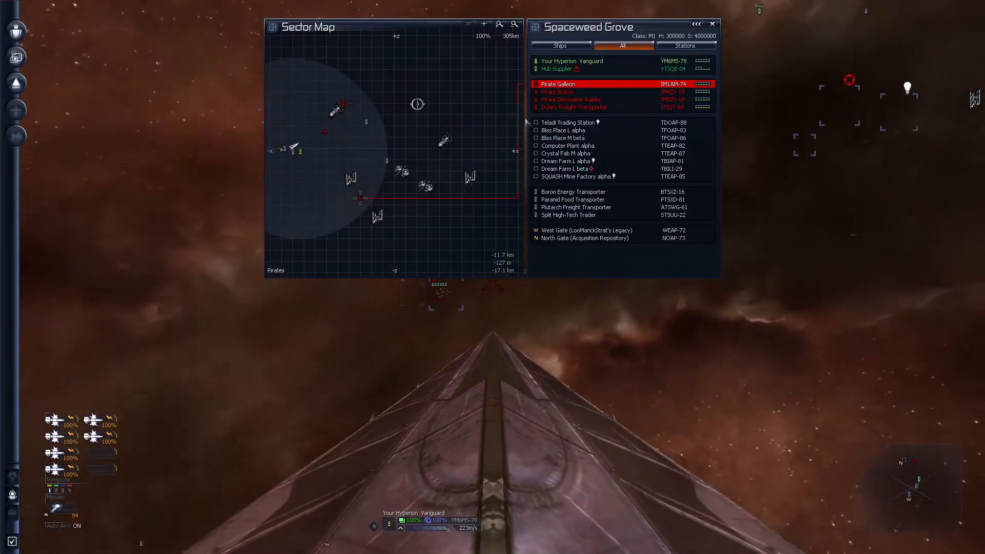
Select the Hub Supplier in the Spaceweed Grove sector list while approaching the Pirate Galleon.
click(562, 138)
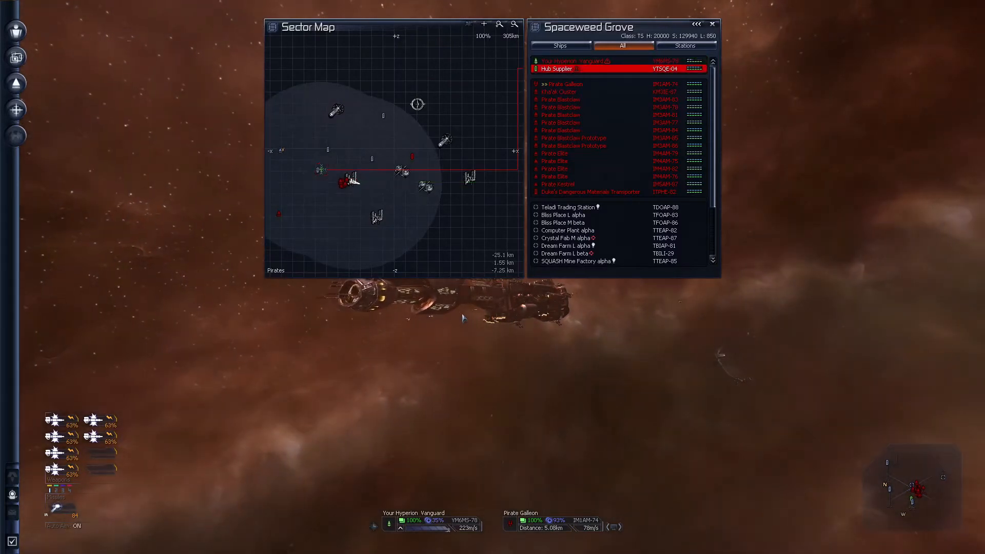
Give the Hub Supplier a new order from the sector list, getting 'Command accepted'.
right_click(571, 68)
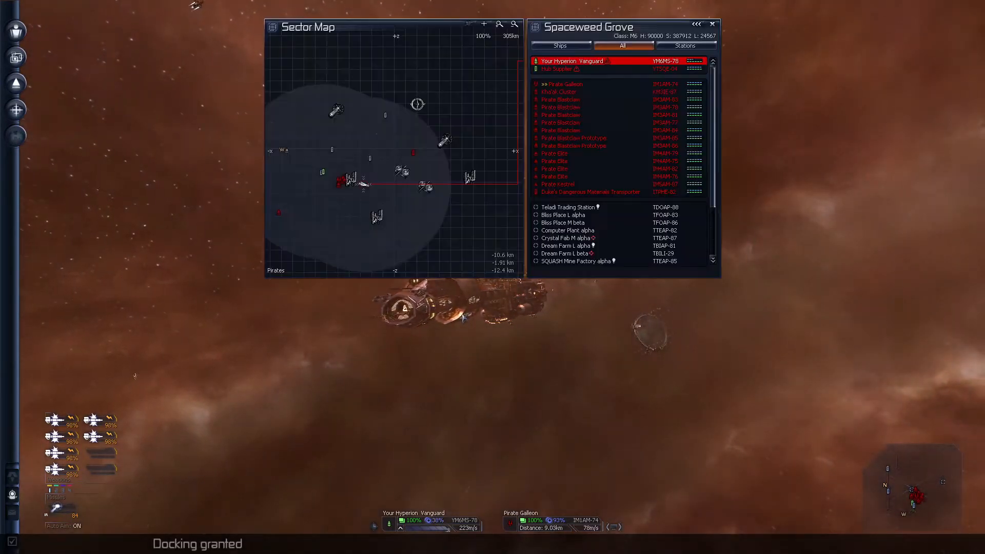
click(563, 214)
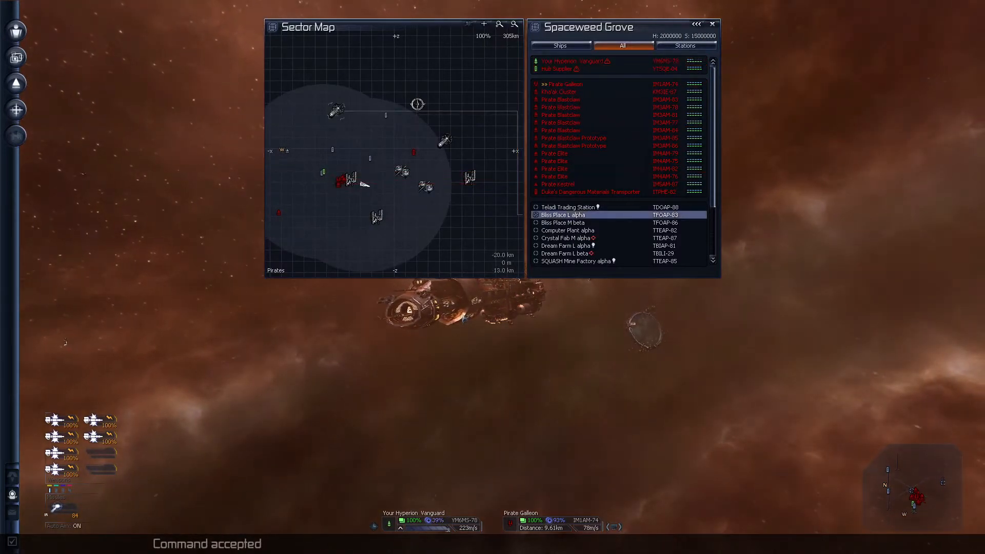
Leave the Crystal Fab M alpha and ship menus and open the Property Owned list.
right_click(566, 237)
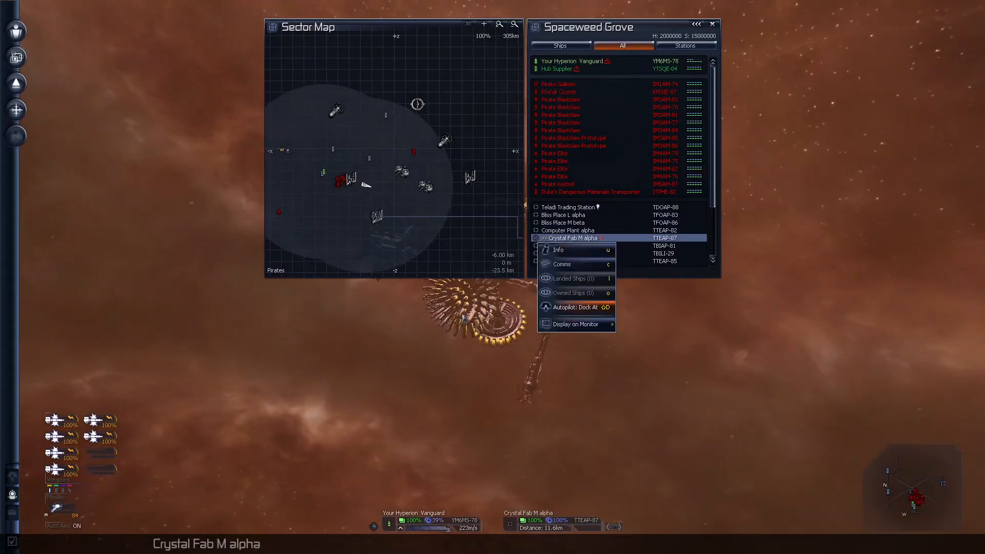
click(576, 308)
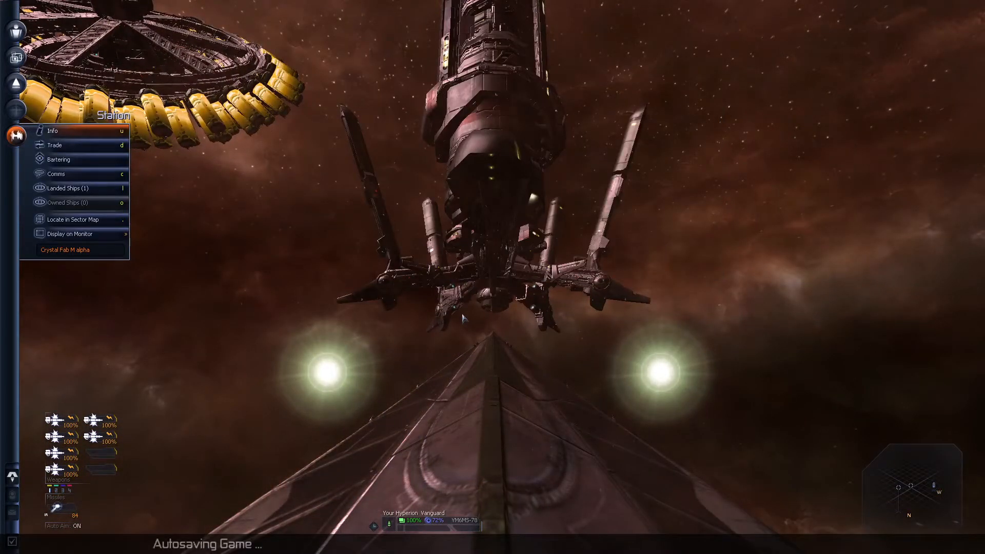
click(56, 145)
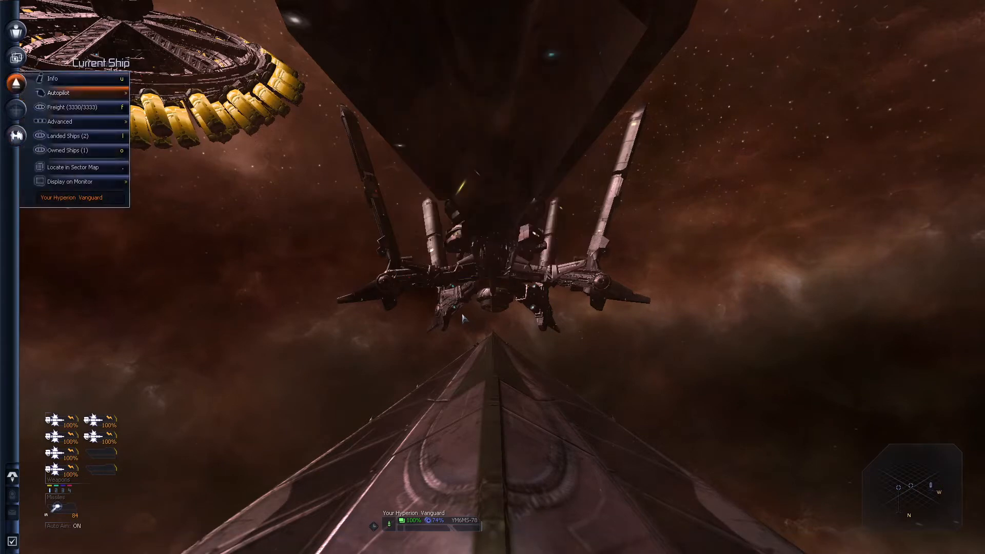
click(73, 167)
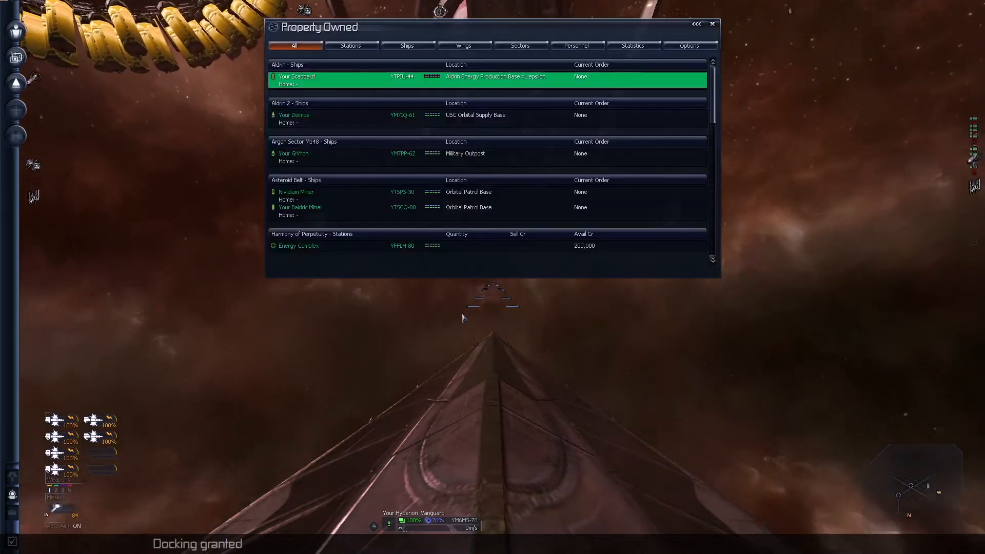
Filter Property Owned to stations and order the ship to dock at Your Xenon Hub.
click(407, 45)
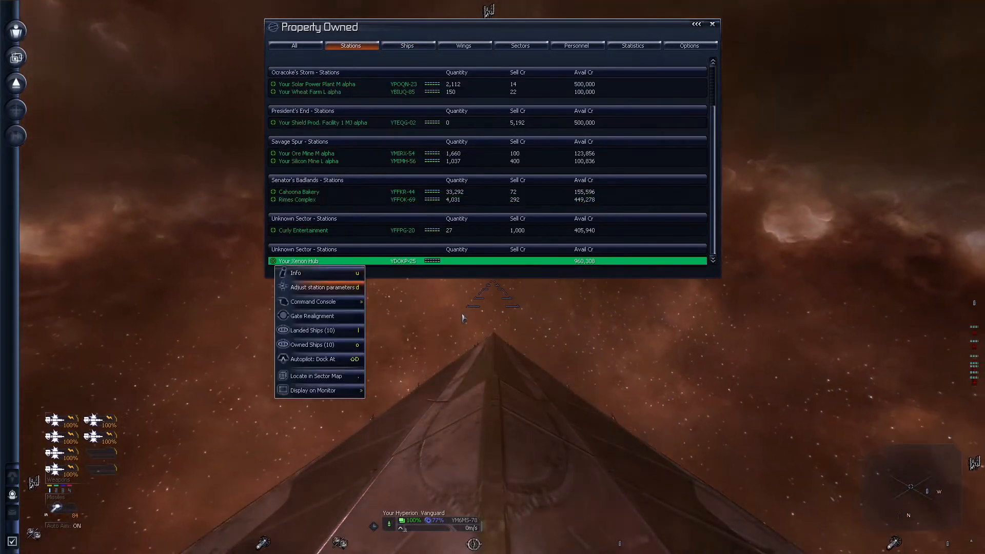
click(313, 344)
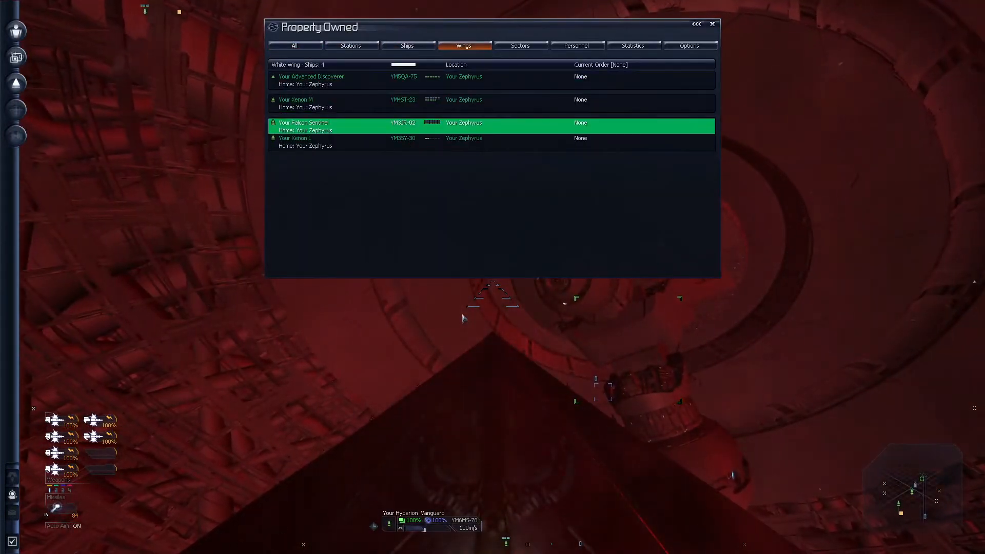
Order Your Xenon L to dock at Your Xenon Hub from the Owned Ships list.
click(407, 45)
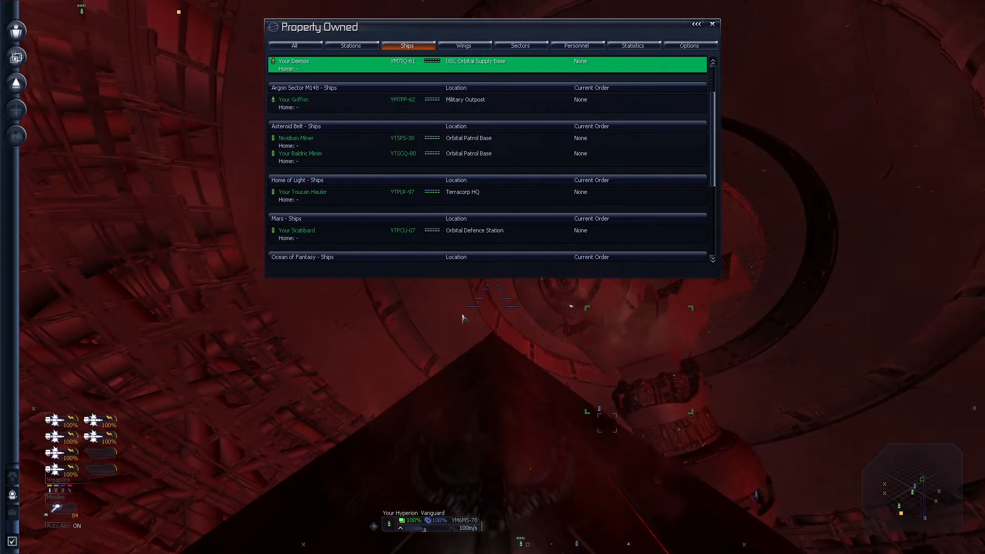
click(463, 45)
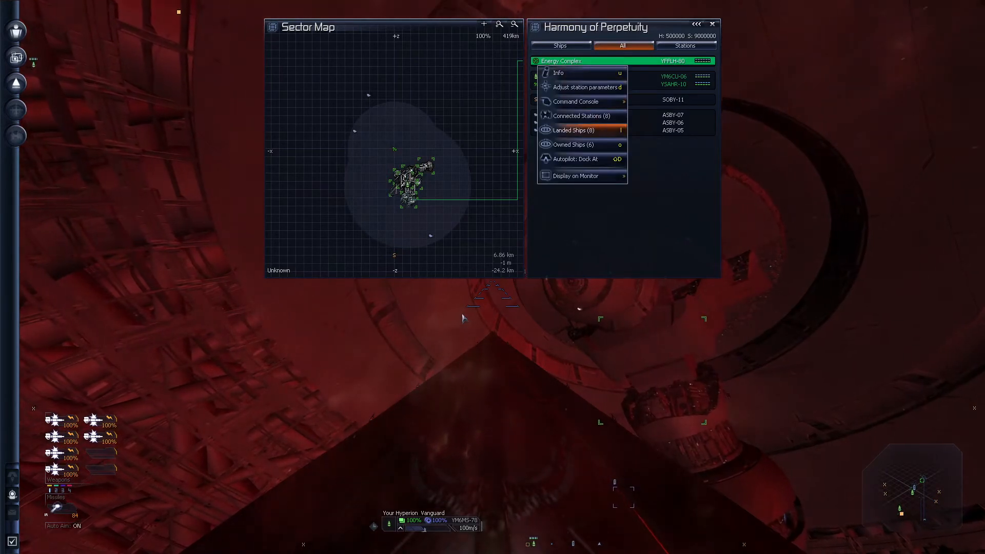
click(559, 72)
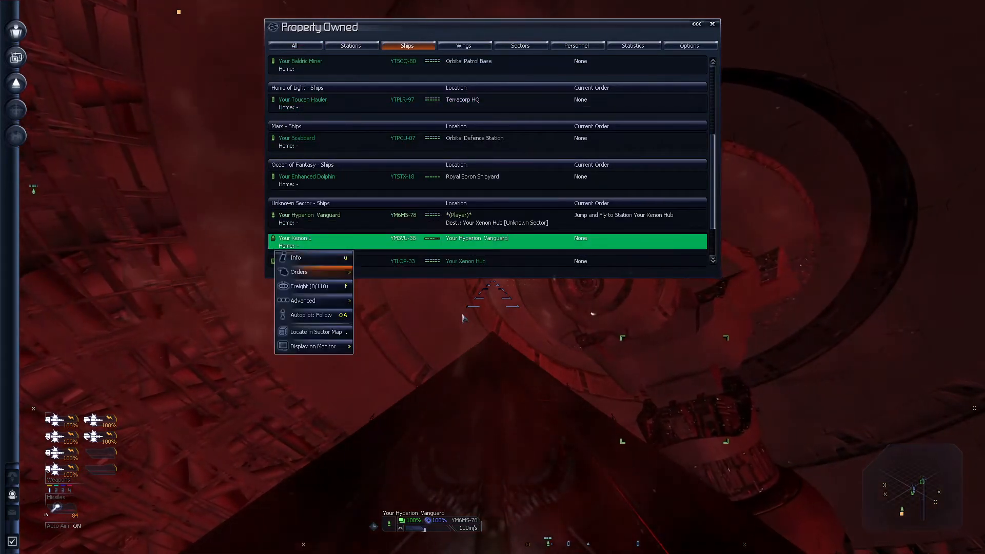
click(318, 332)
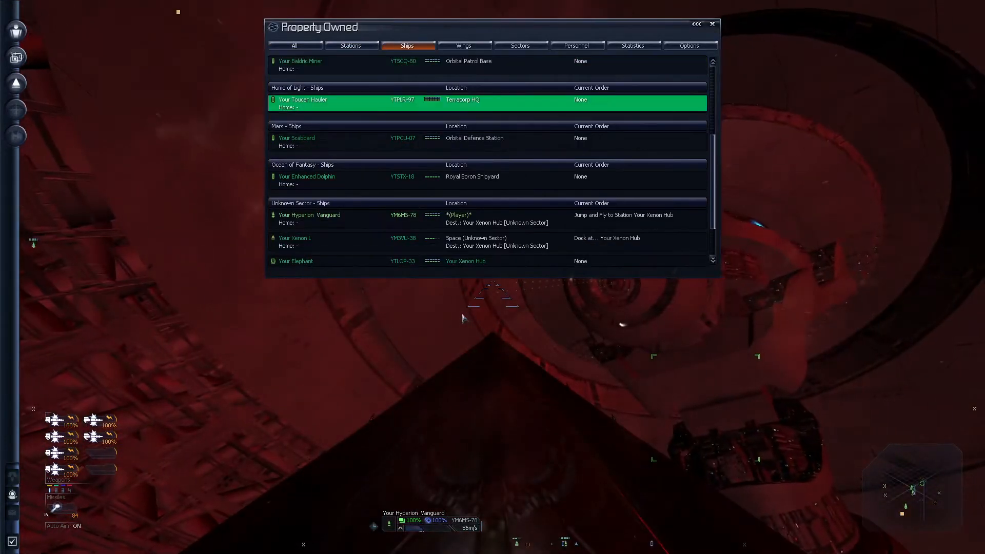
right_click(296, 238)
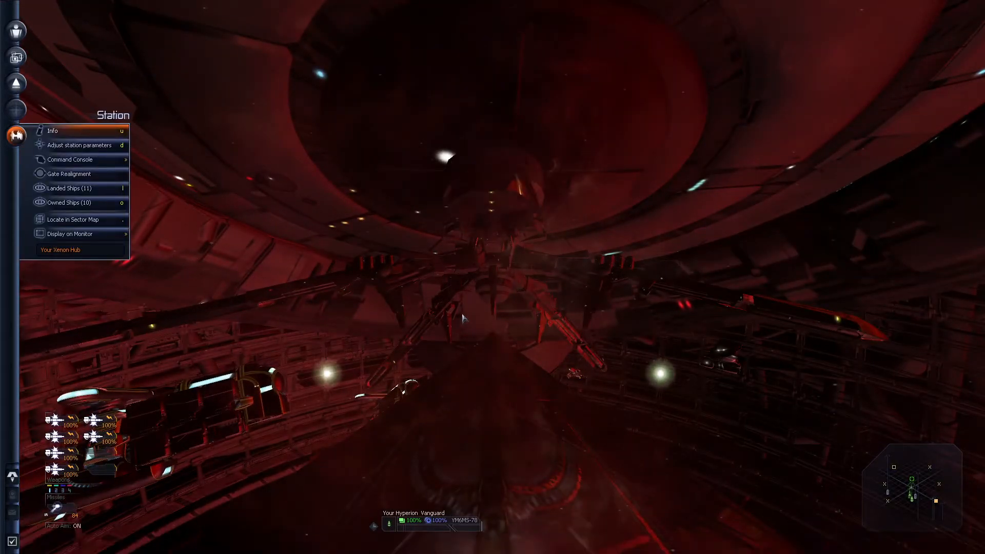
Open Your Xenon Hub's station menu from the left-side panel.
click(82, 145)
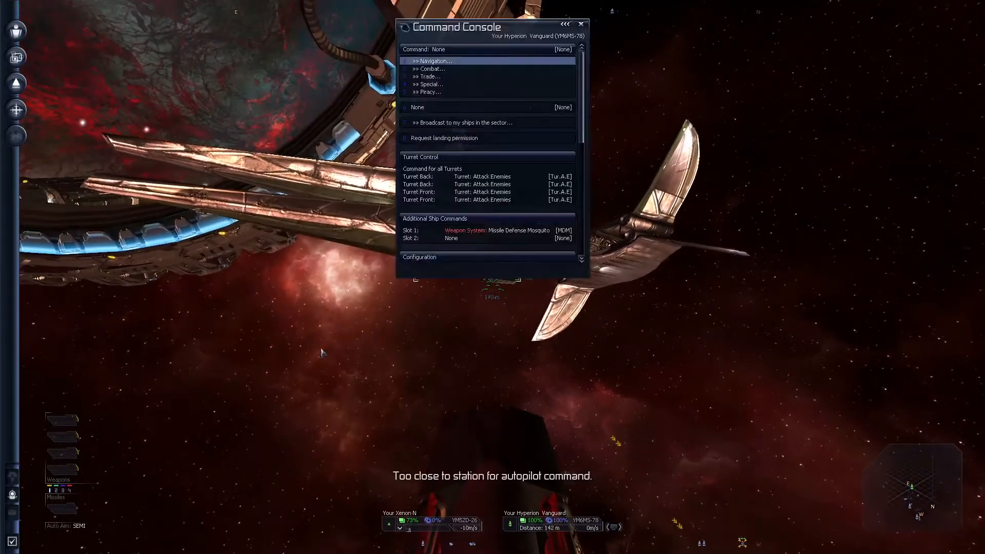
click(579, 24)
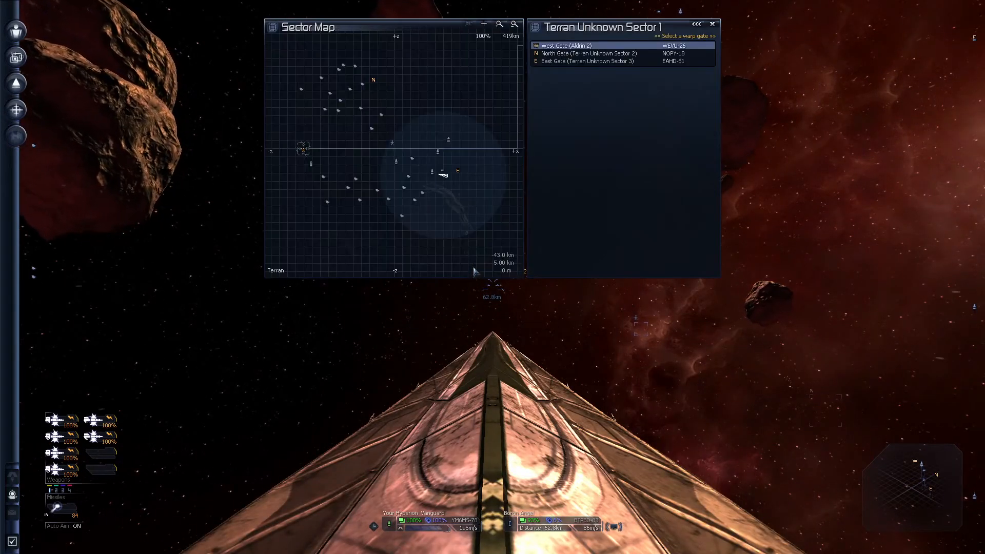
Select the West Gate to Aldrin 2 on the Sector Map and fly through it.
click(565, 45)
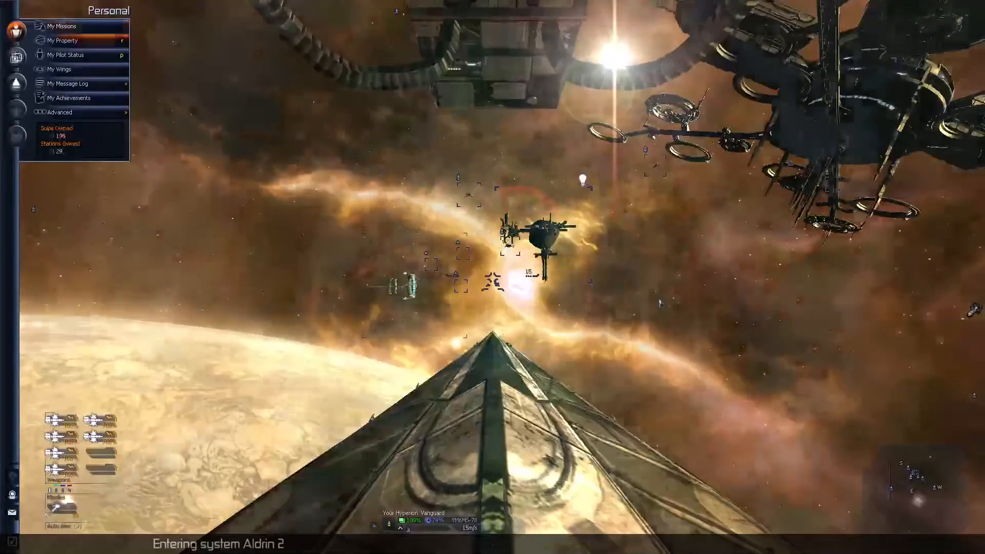
Open My Message Log from the Personal menu after arriving in Aldrin 2.
click(67, 84)
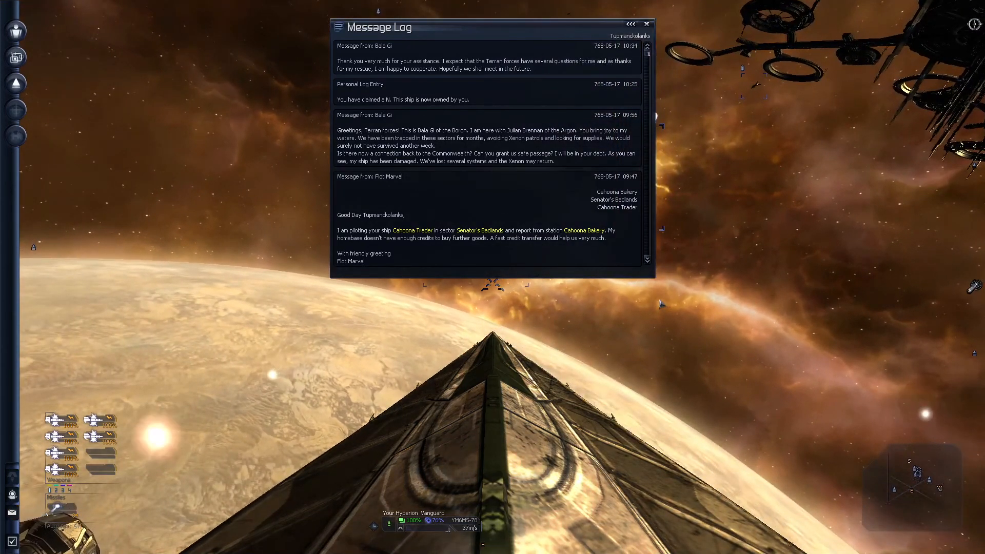
Close the Message Log showing Bala Gi's thanks and resume flying in Aldrin 2.
click(646, 24)
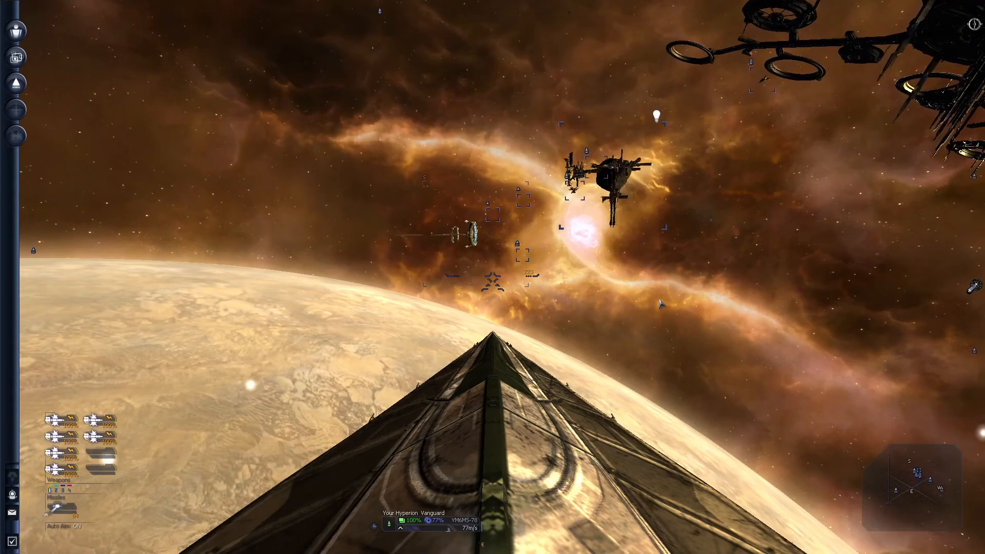